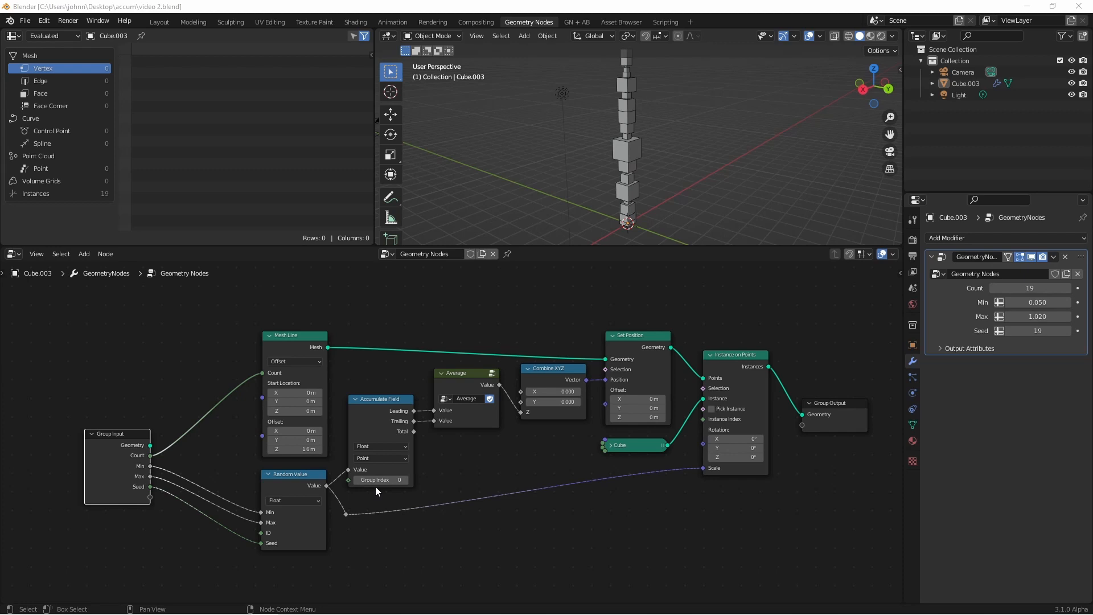
mouse_move(316, 490)
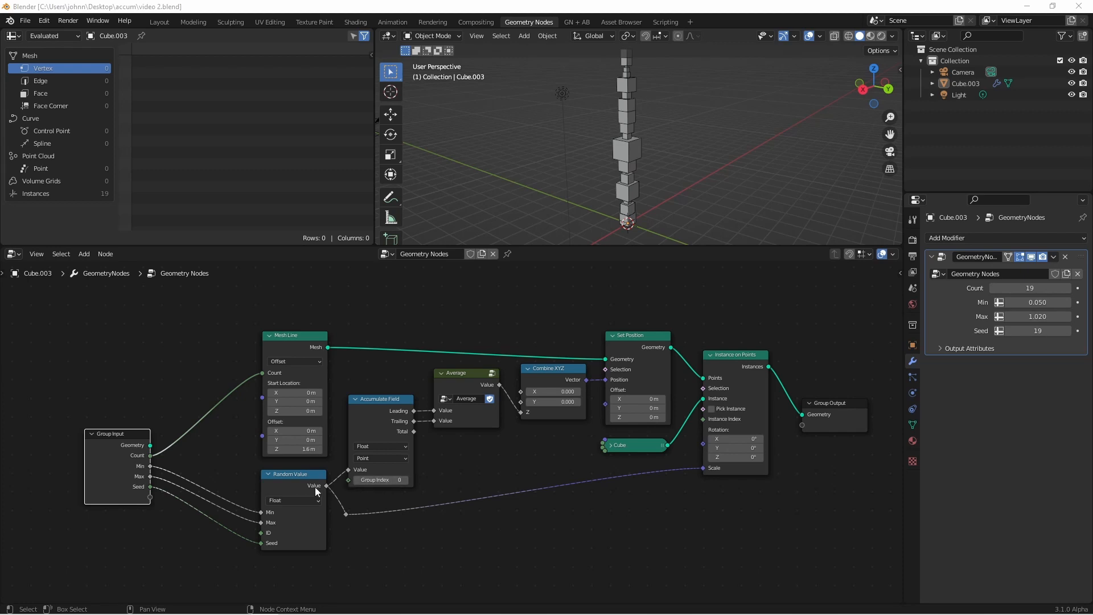
mouse_move(364, 474)
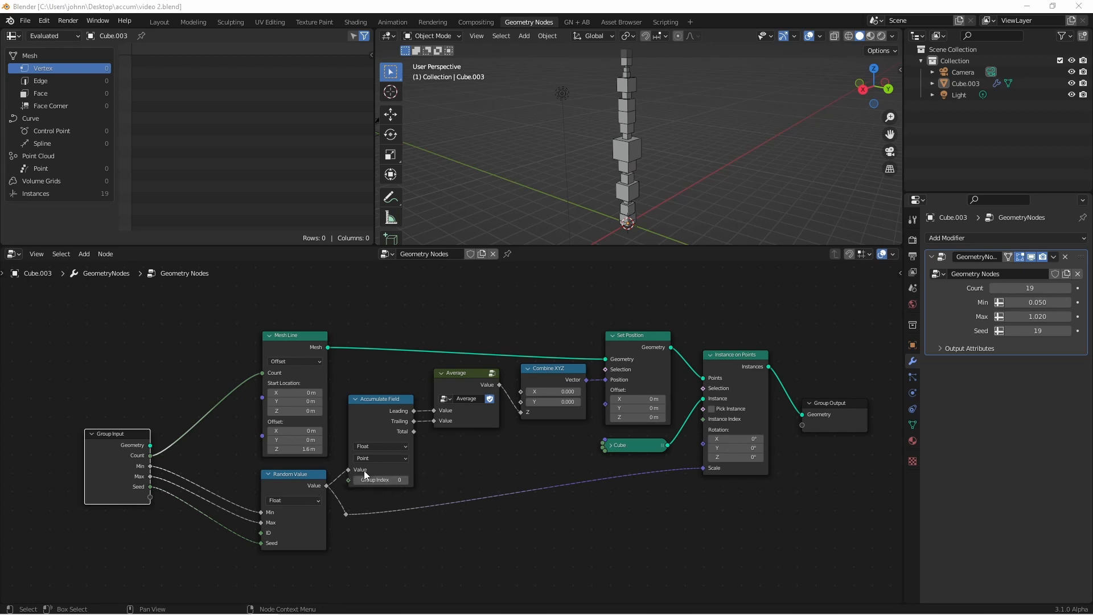
mouse_move(362, 491)
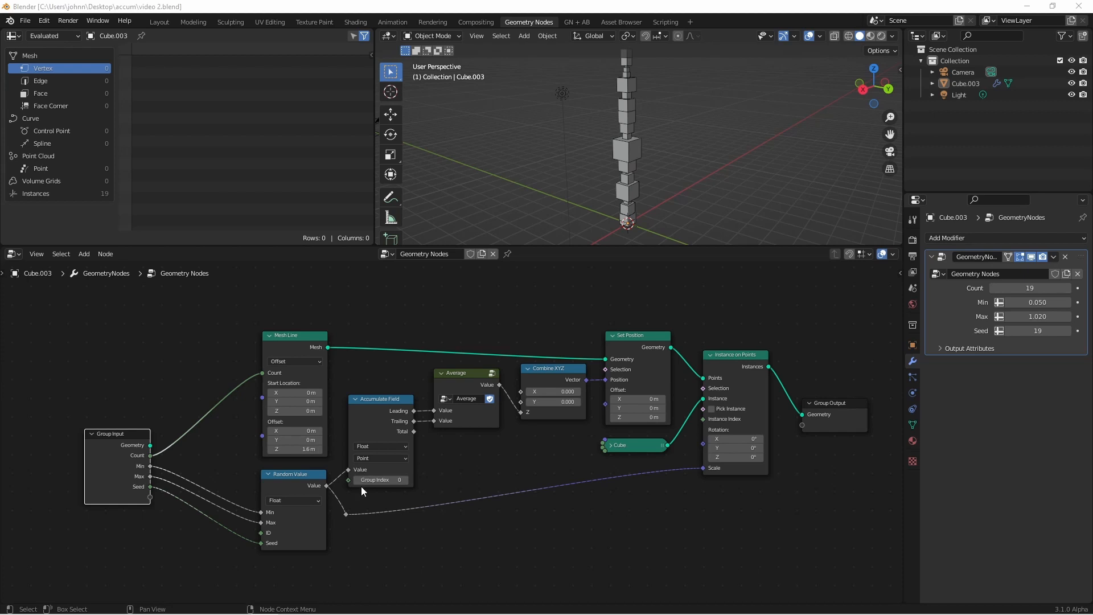
mouse_move(393, 491)
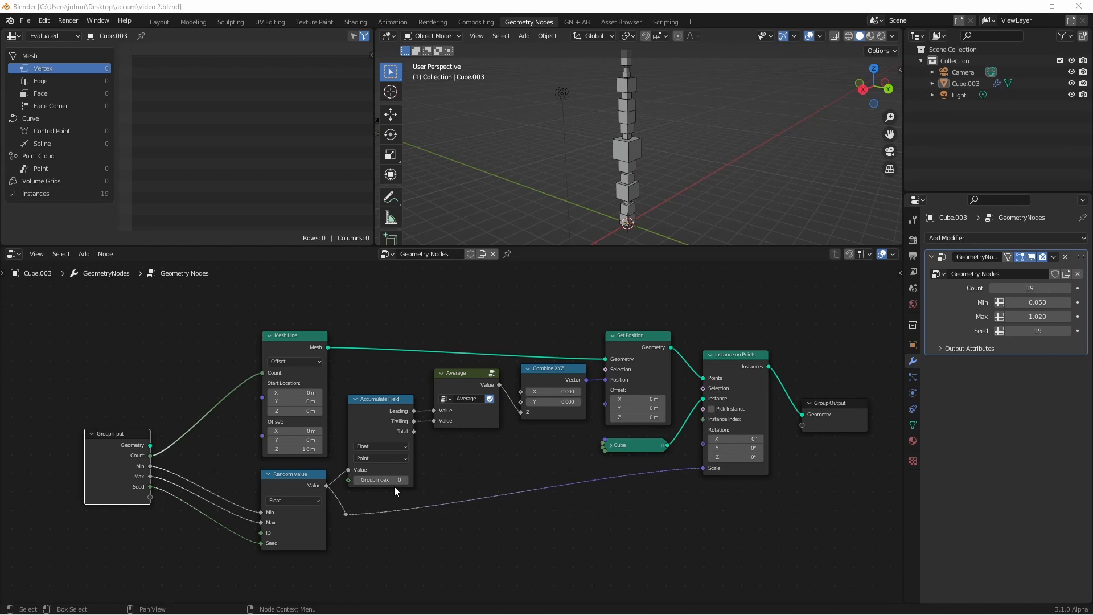
Step: Add an Index node and a Compare node into the geometry node tree
scroll(down, 3)
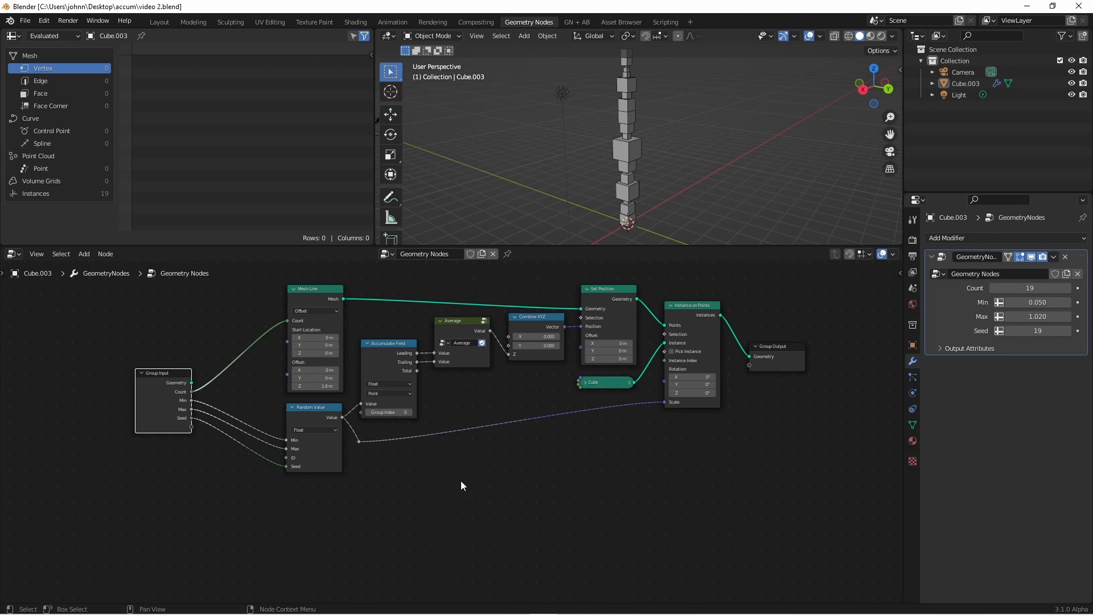
mouse_move(383, 497)
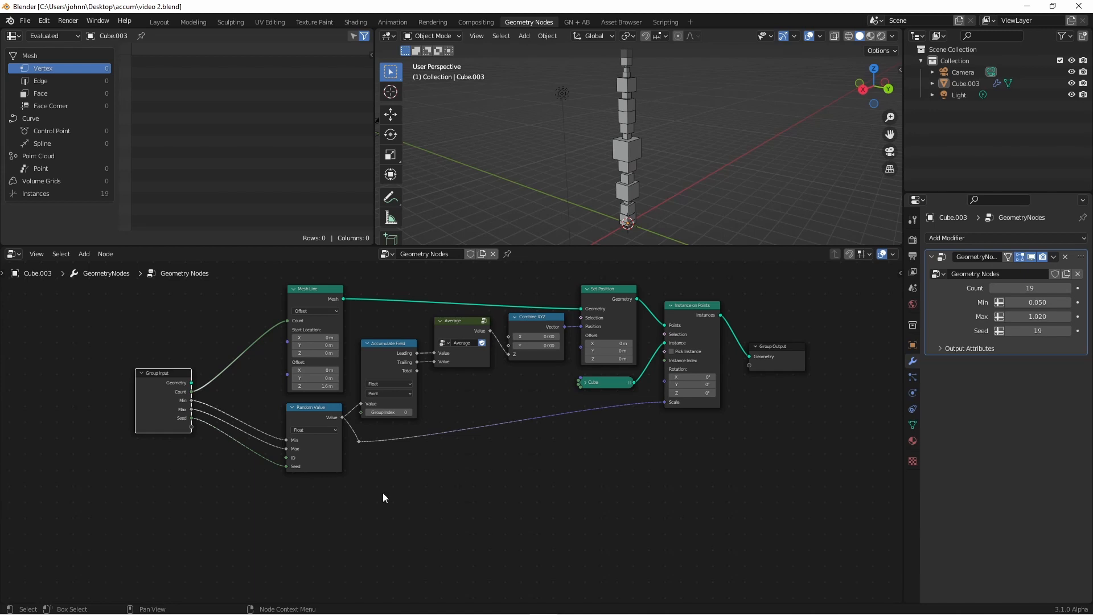
click(83, 253)
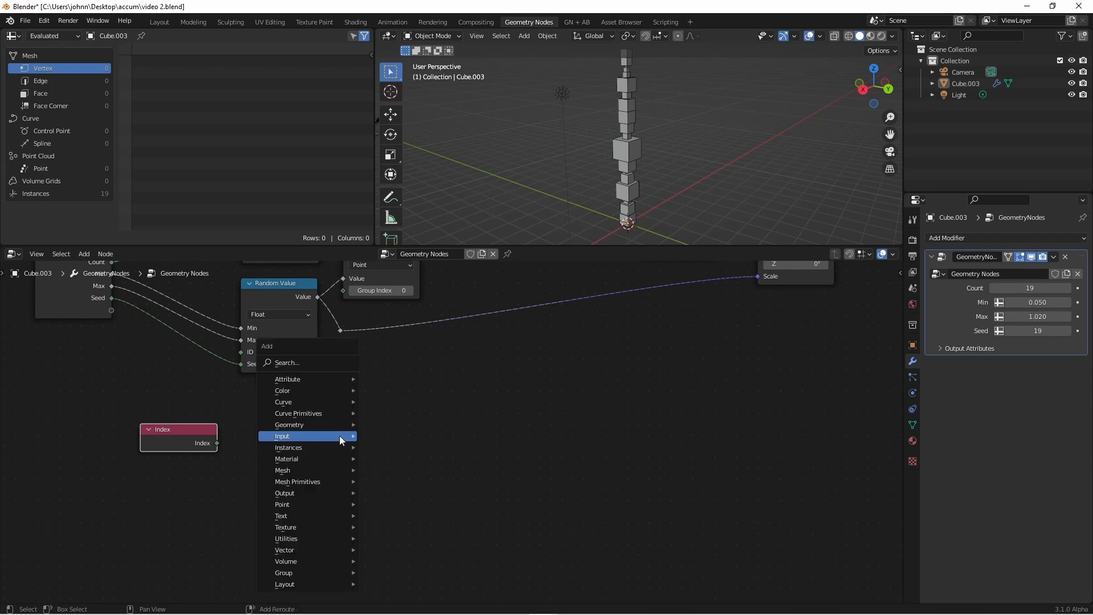
mouse_move(286, 539)
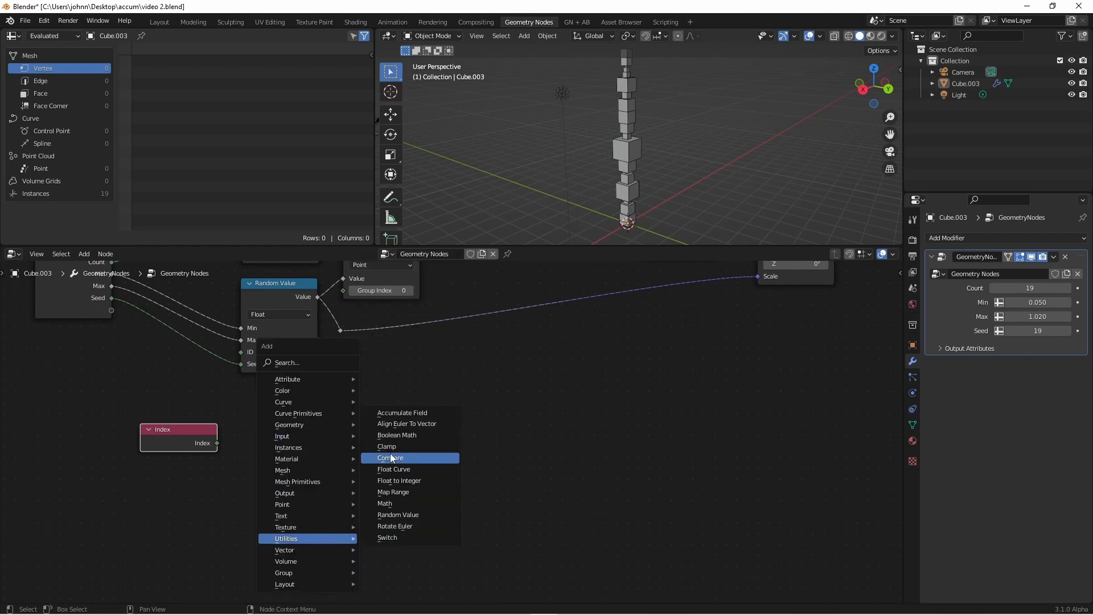
click(391, 457)
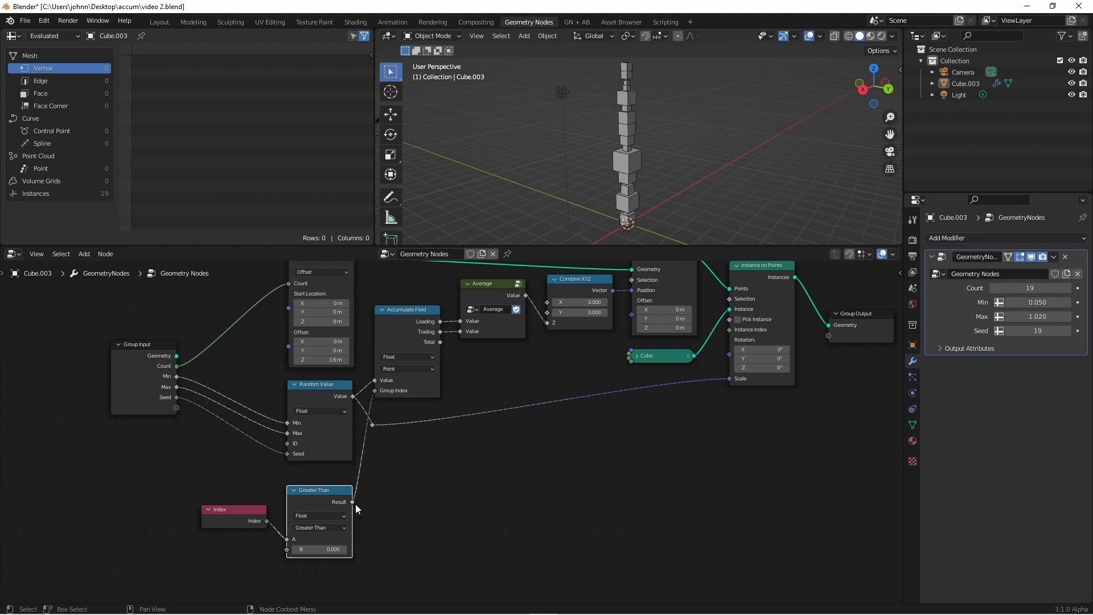
mouse_move(375, 401)
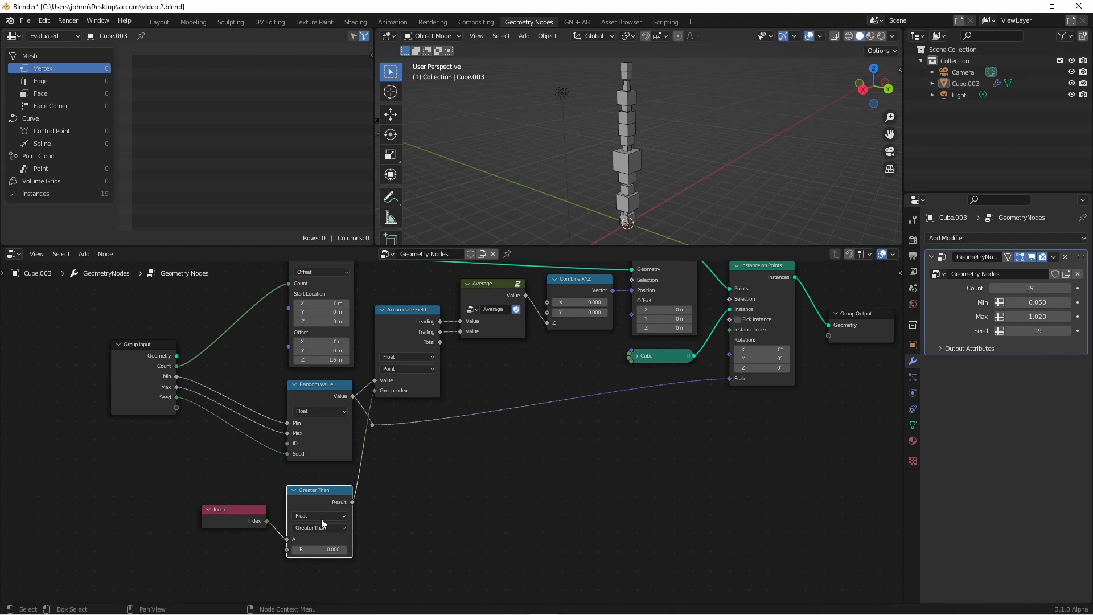
mouse_move(427, 434)
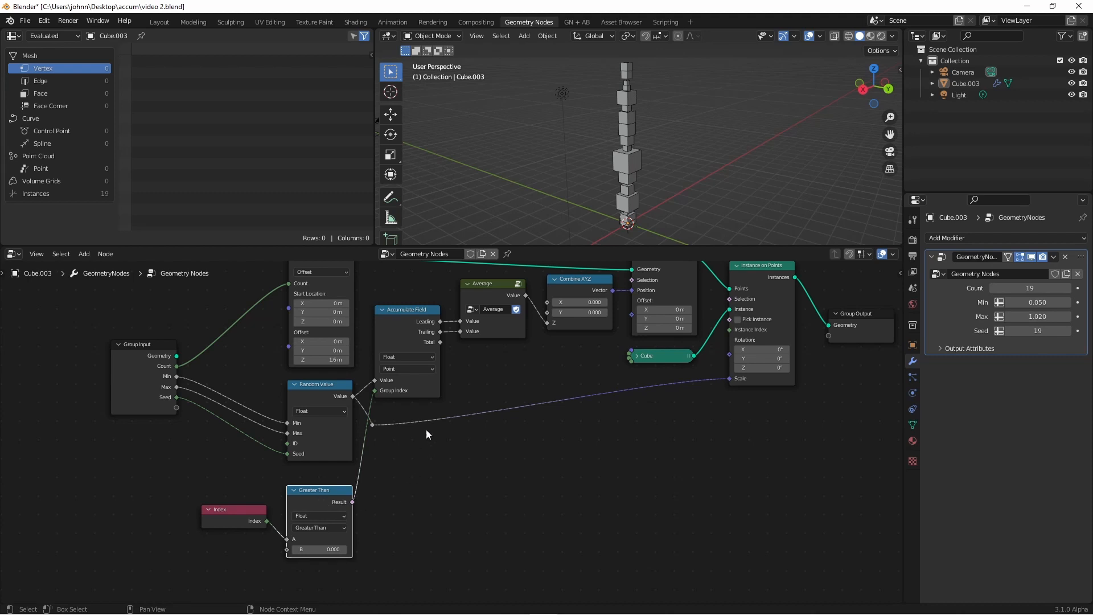
mouse_move(399, 400)
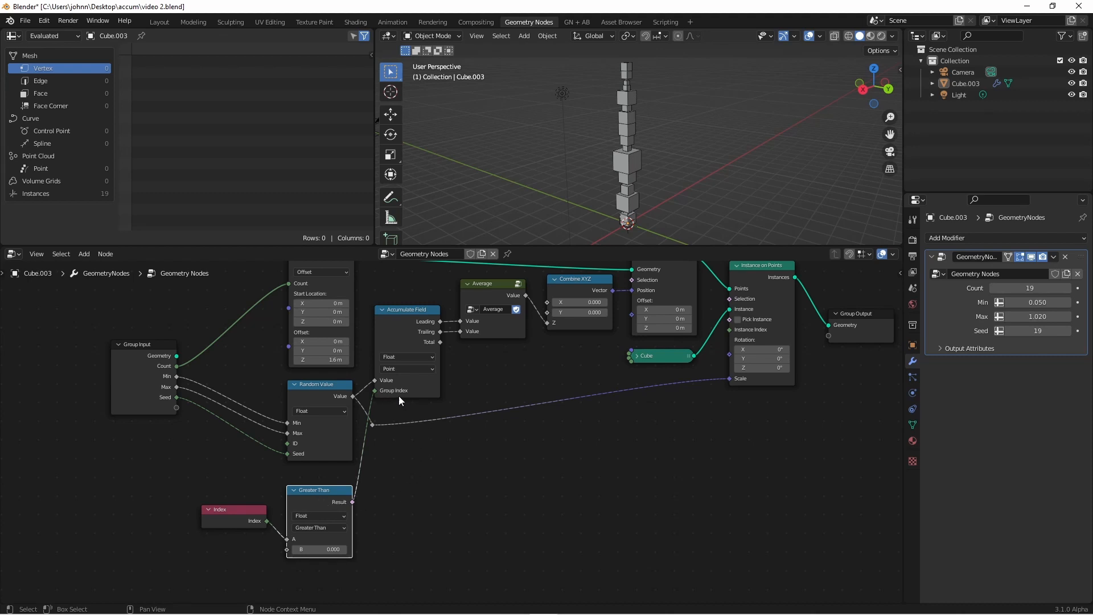
mouse_move(319, 549)
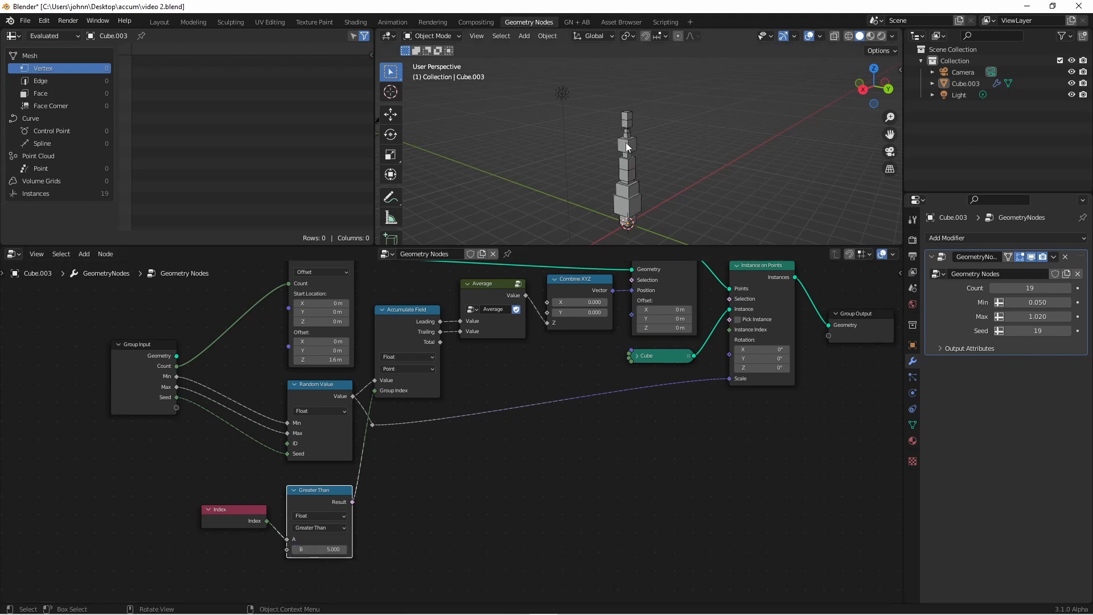
mouse_move(642, 201)
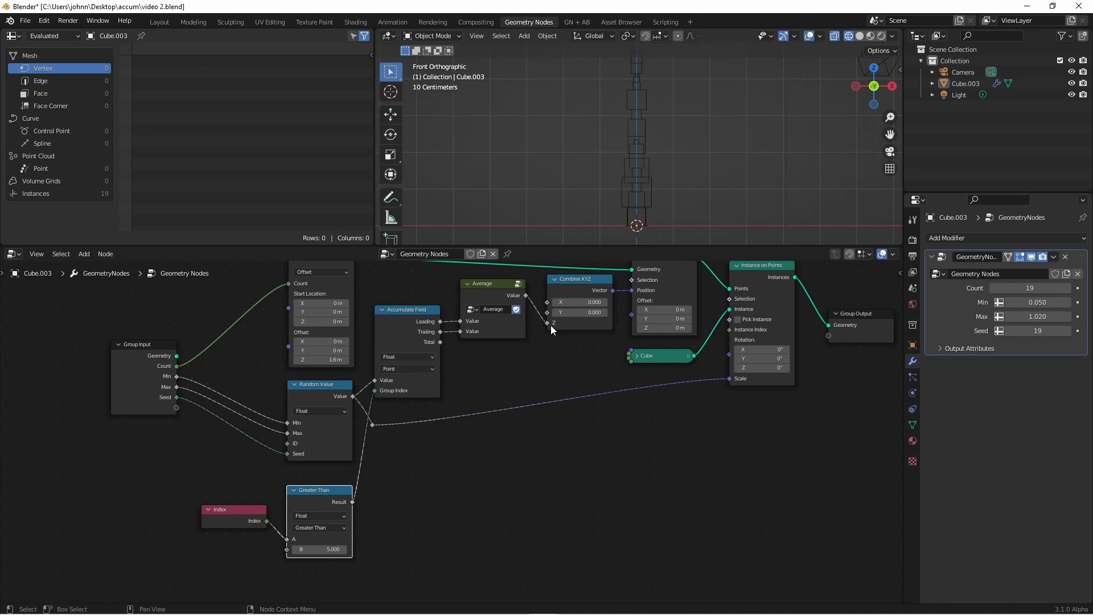
mouse_move(575, 354)
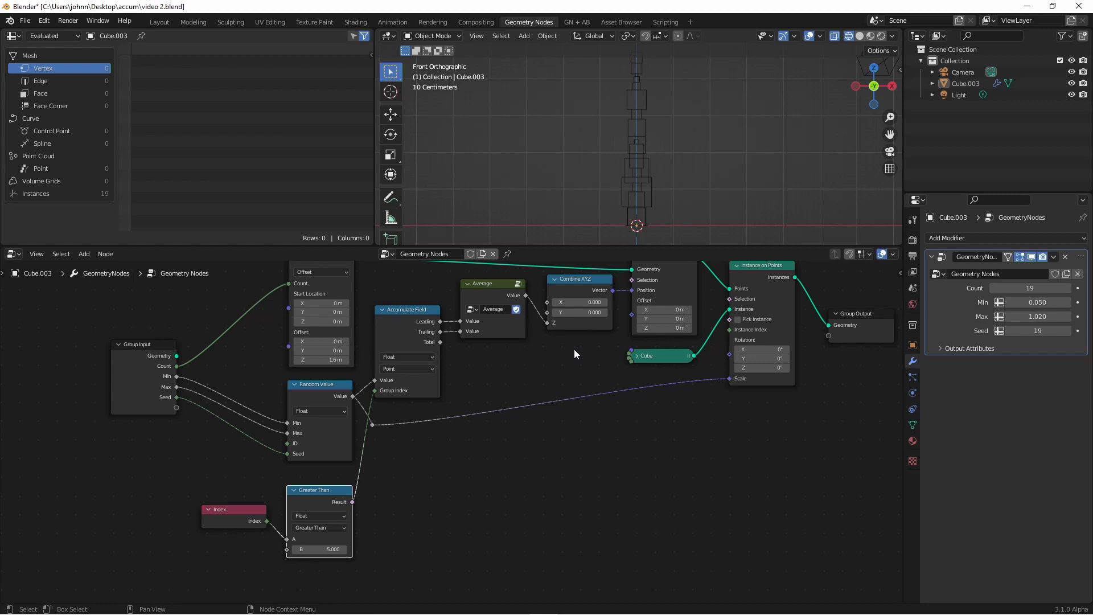
mouse_move(579, 301)
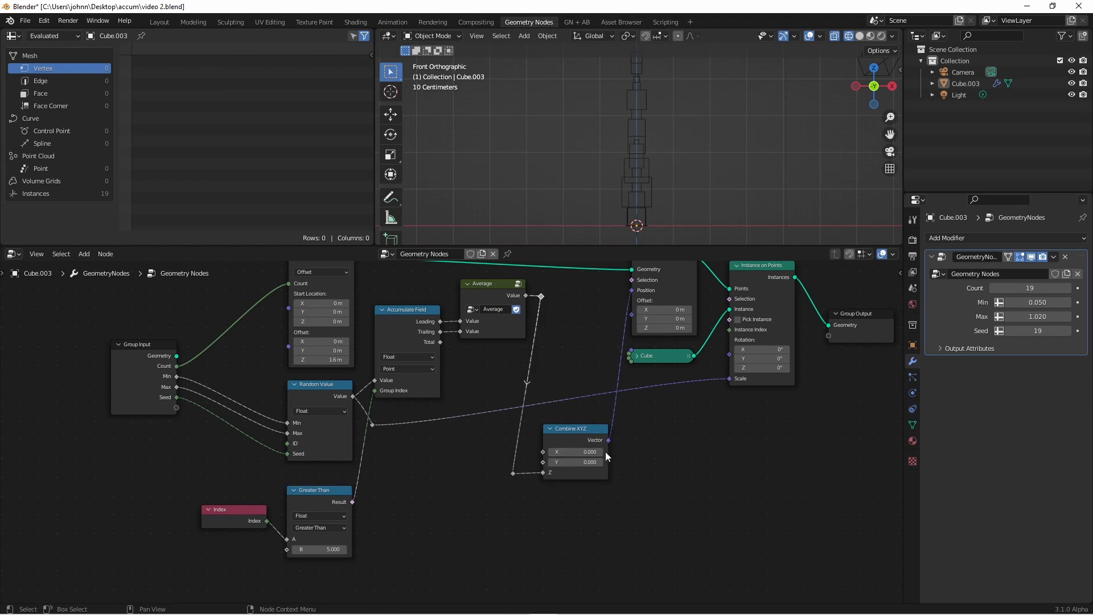
mouse_move(382, 498)
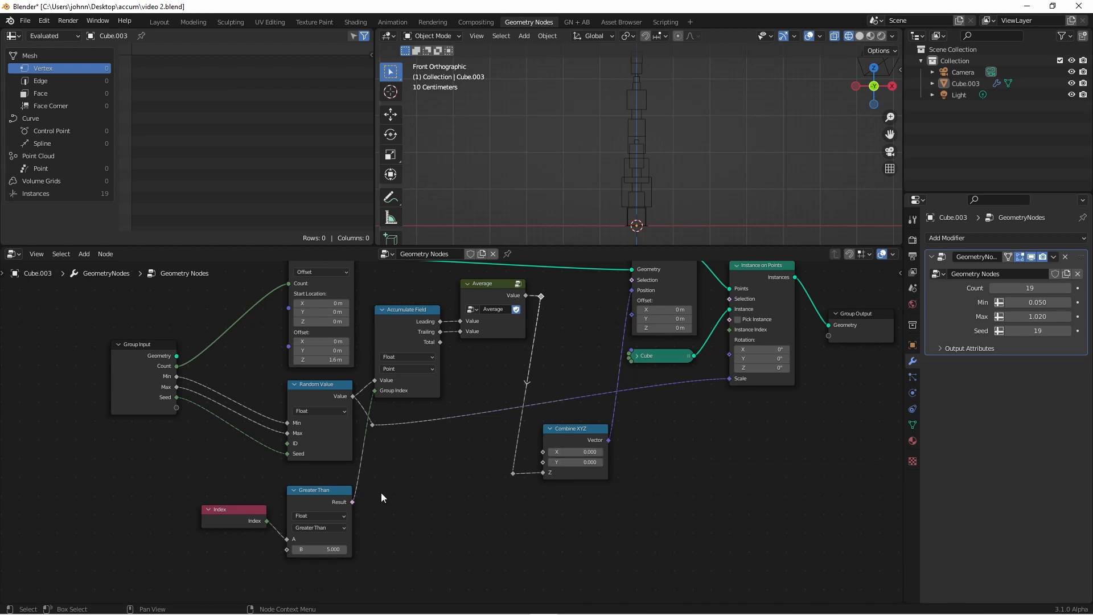
mouse_move(377, 502)
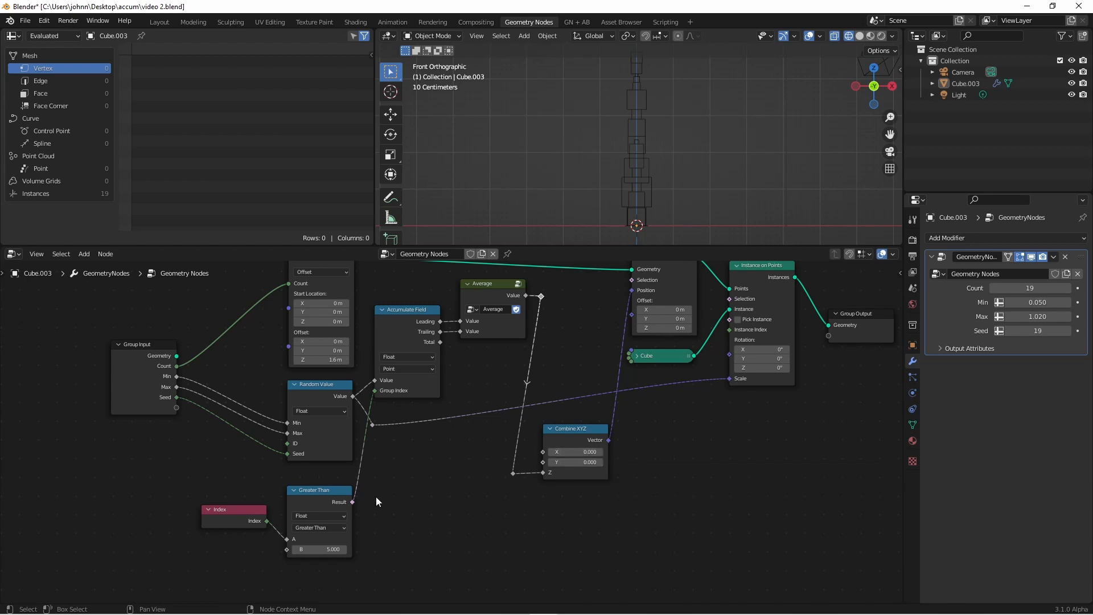
mouse_move(355, 509)
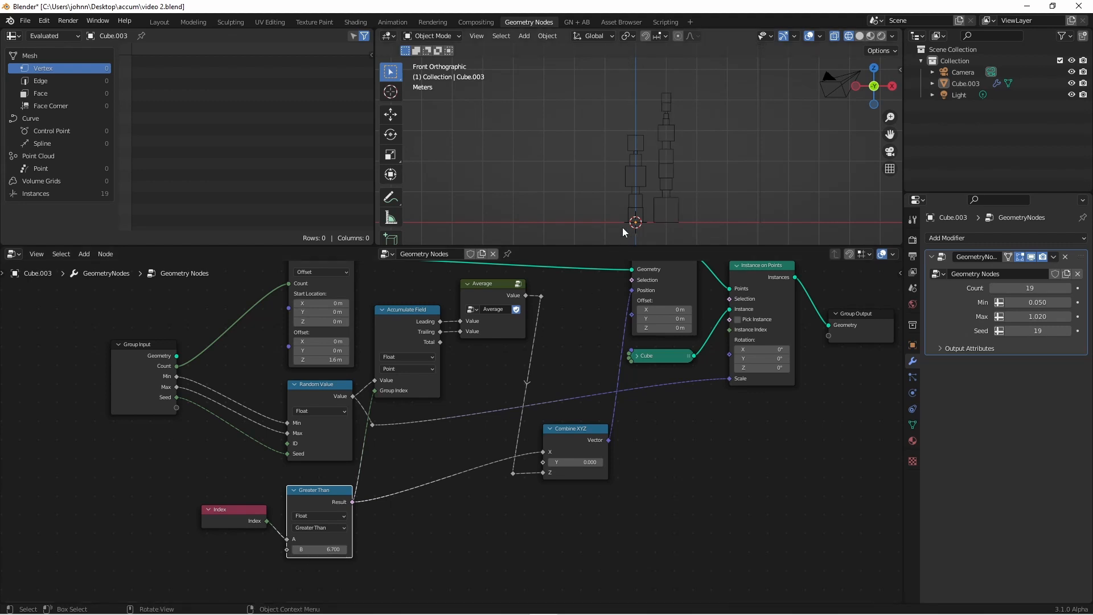
mouse_move(680, 167)
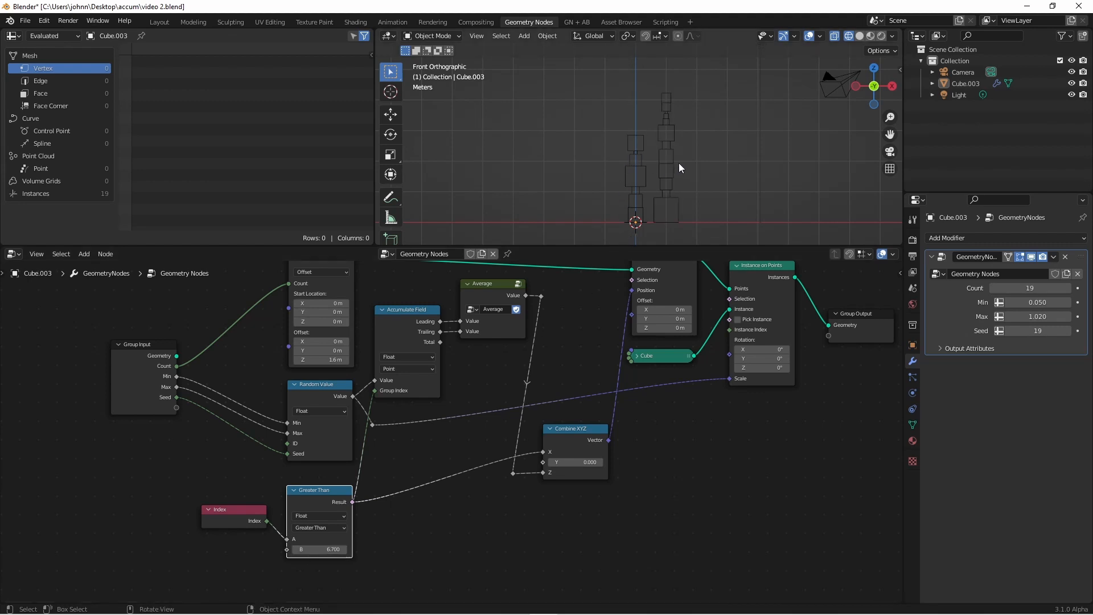
mouse_move(287, 555)
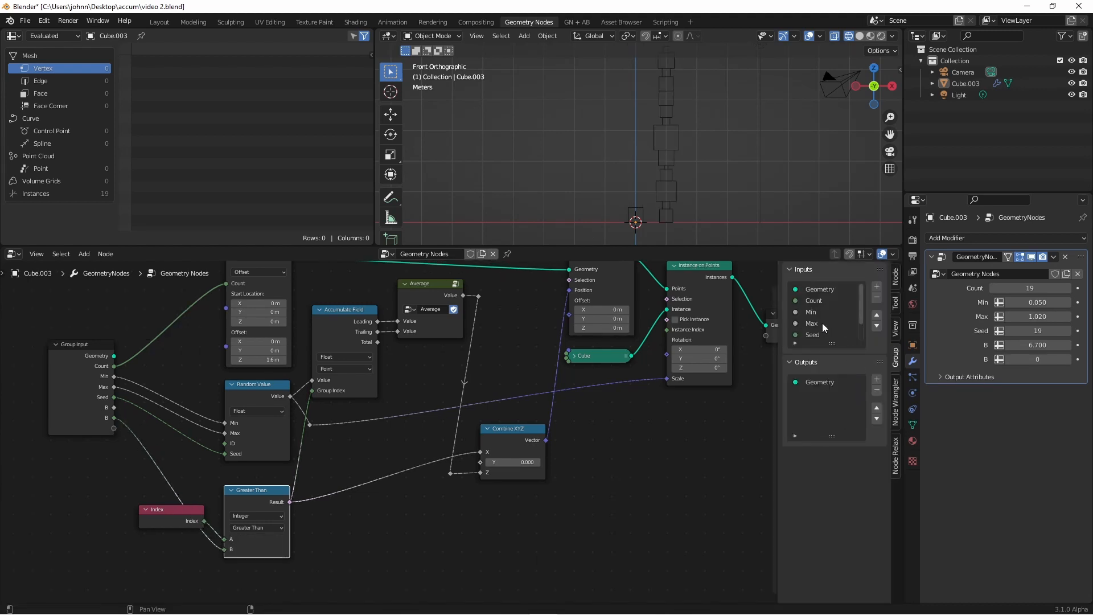
Step: Select the newly exposed threshold input in the Group panel for editing
click(812, 335)
text(Split)
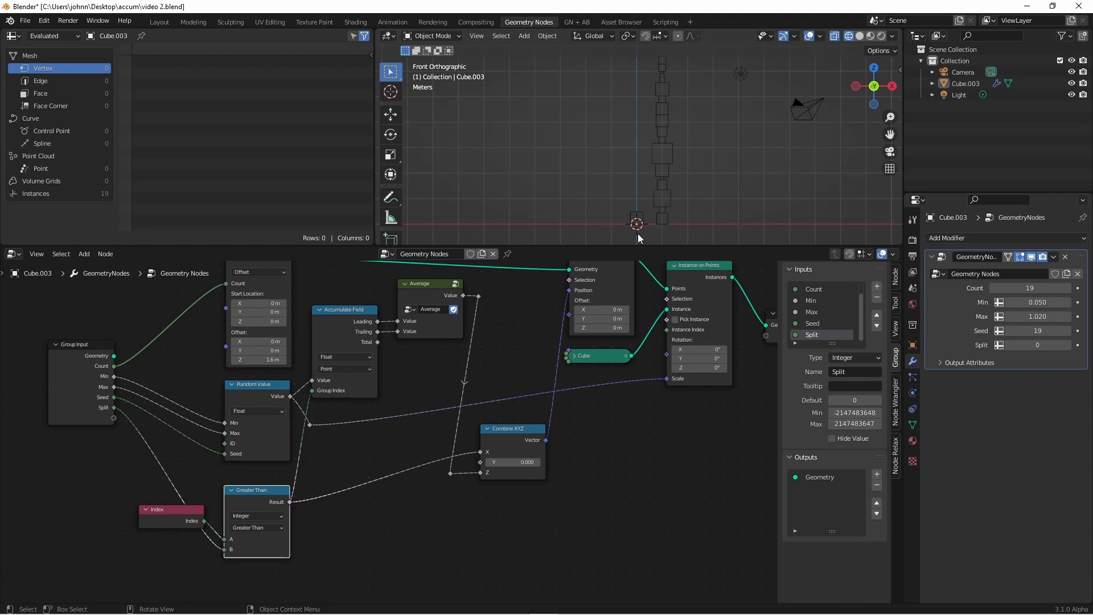
mouse_move(258, 538)
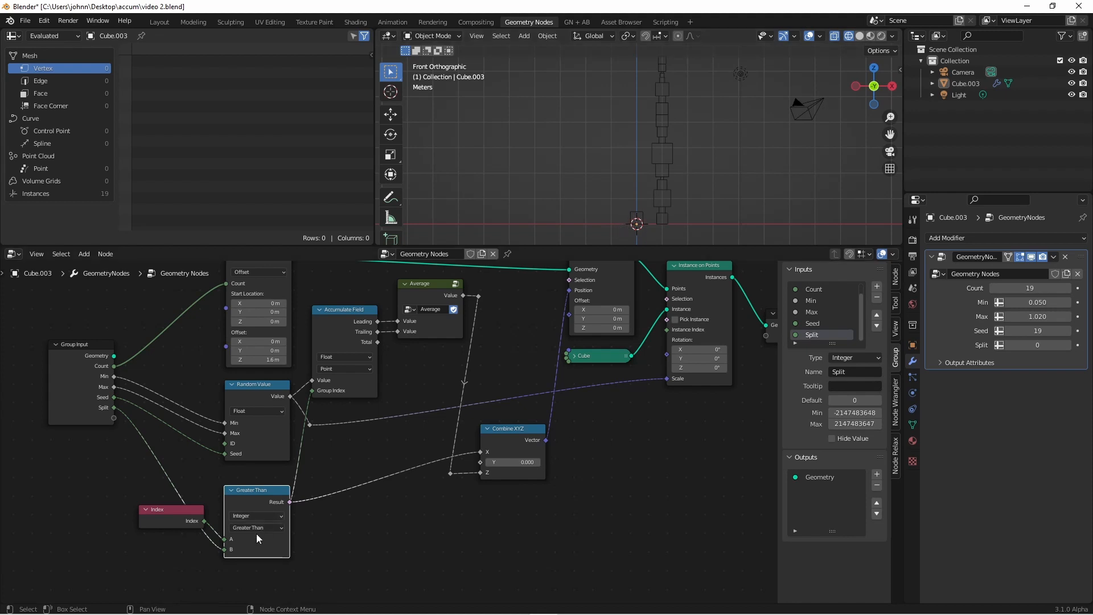
Step: Switch Compare to Greater Than or Equal and edit the Split value on the modifier toward 21
click(257, 527)
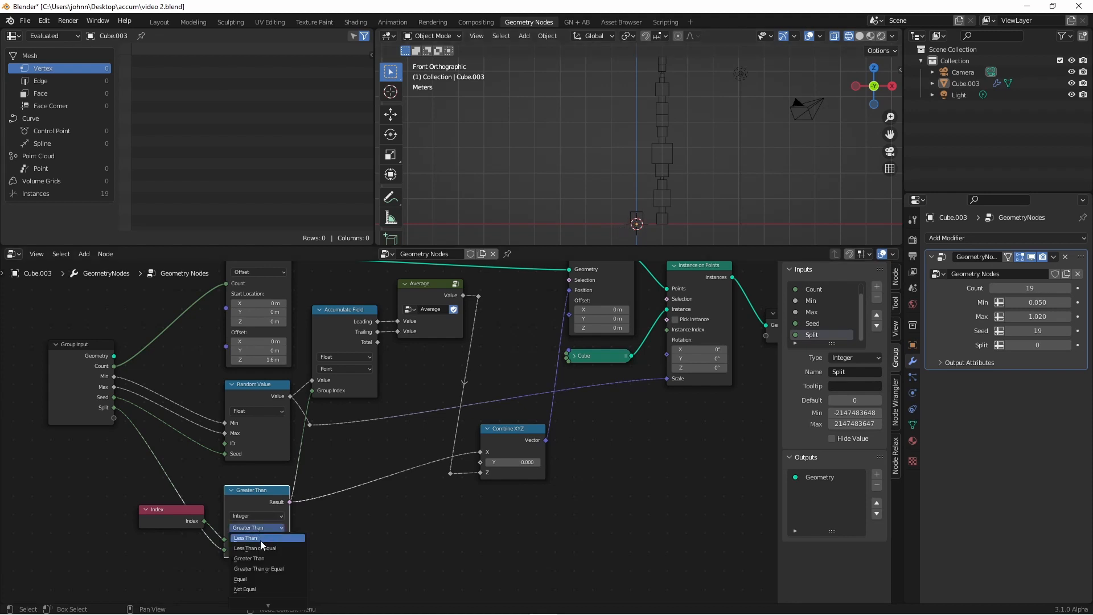
click(259, 568)
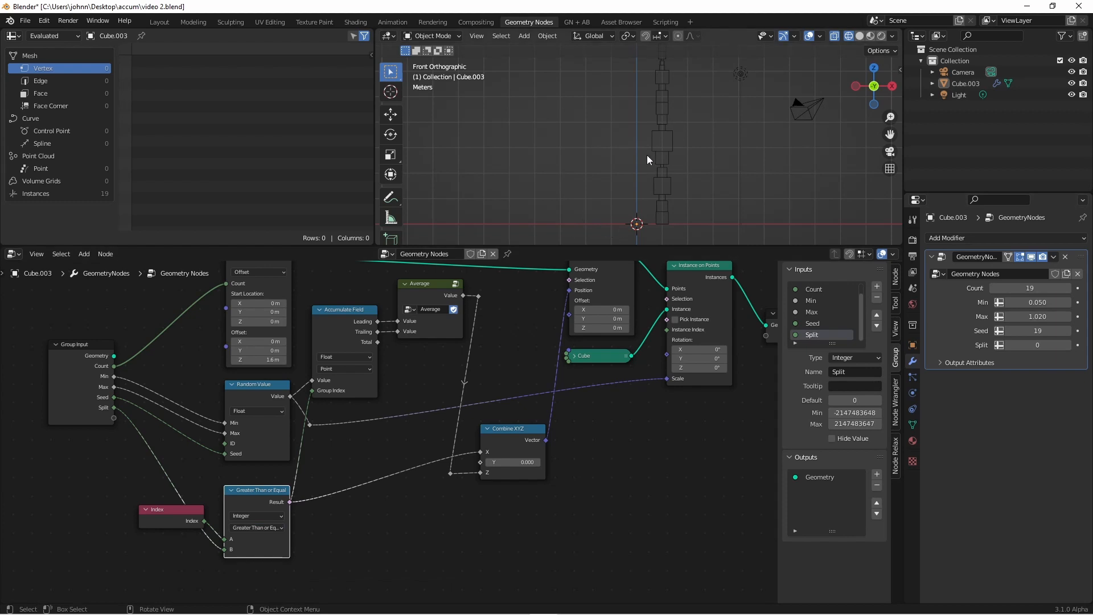
mouse_move(634, 231)
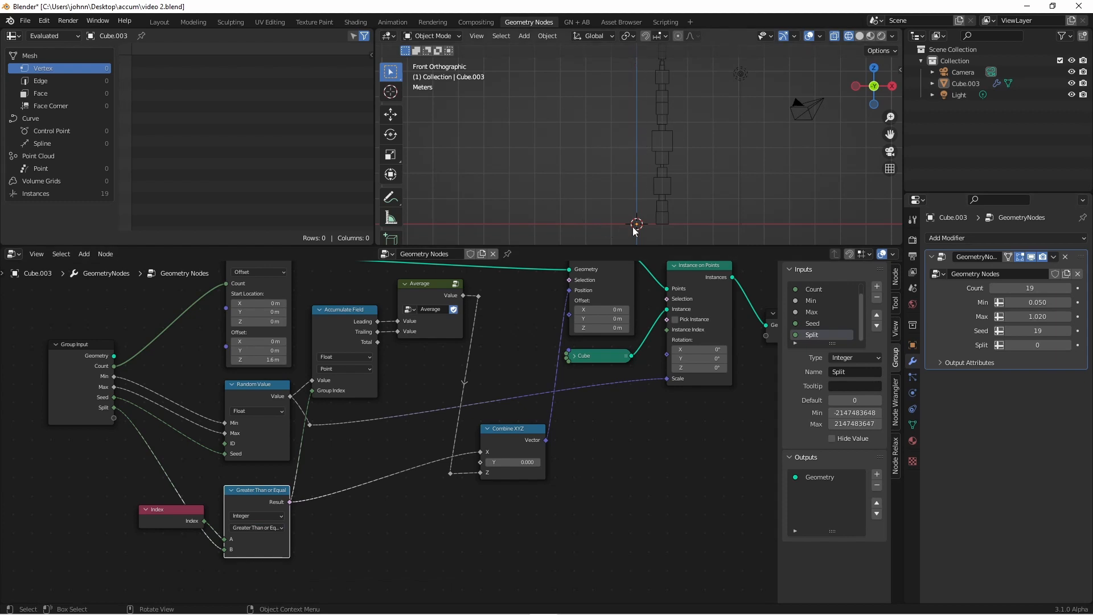
click(1036, 344)
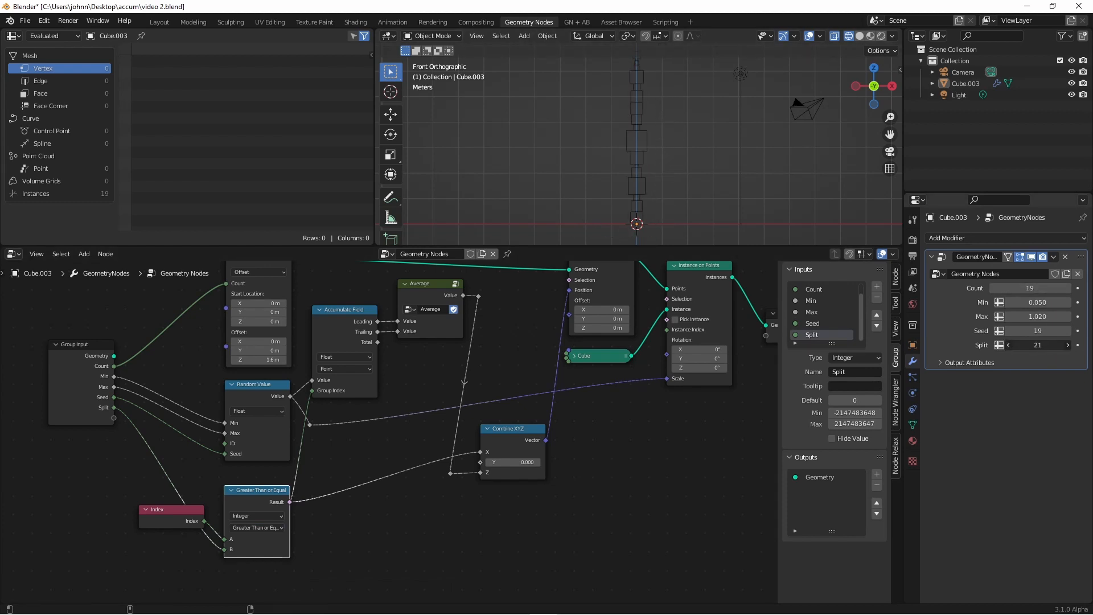